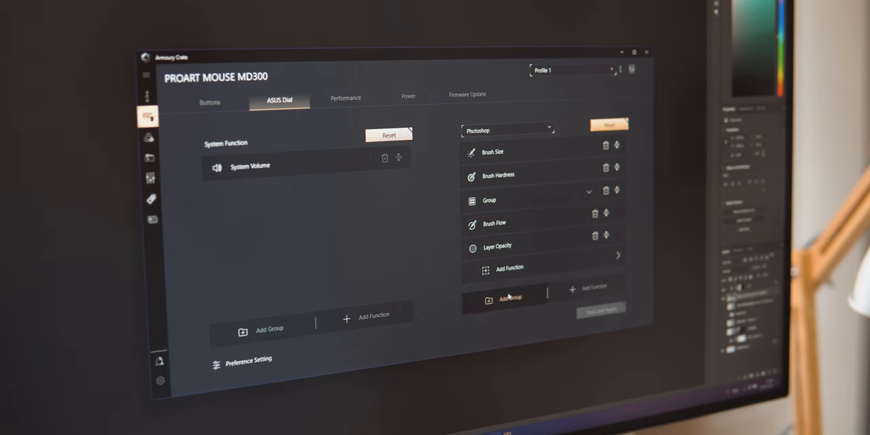
Review the ASUS Dial's assignable functions and application profiles for the ProArt Mouse MD300.
left_click(510, 268)
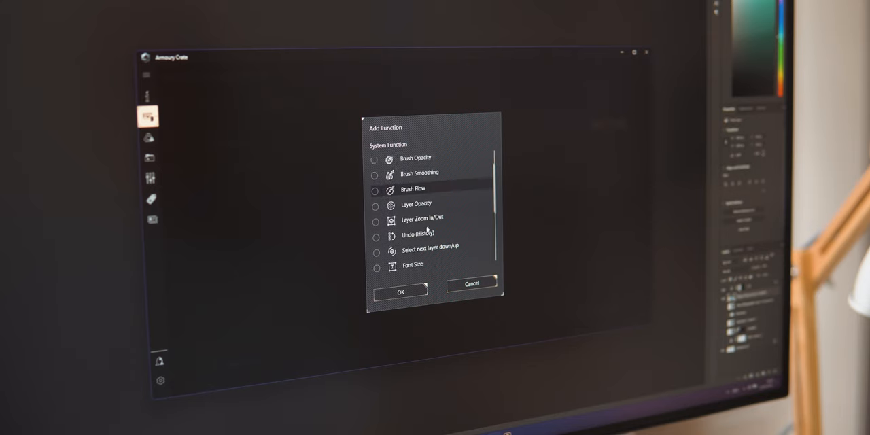
scroll("down", 3)
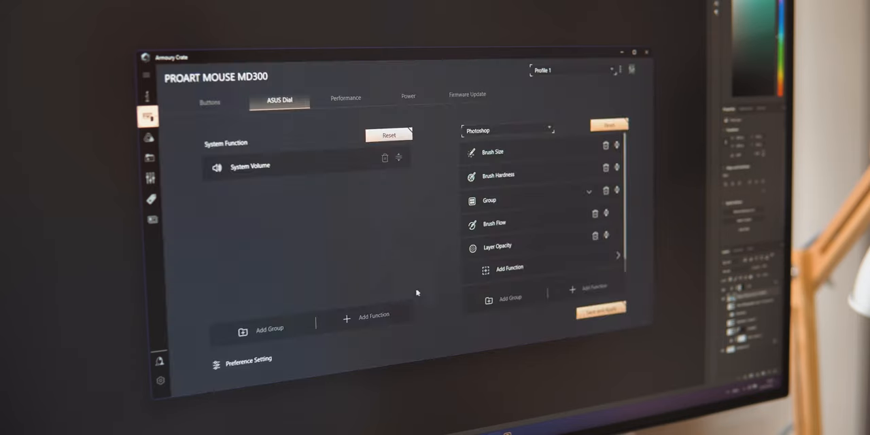
left_click(506, 131)
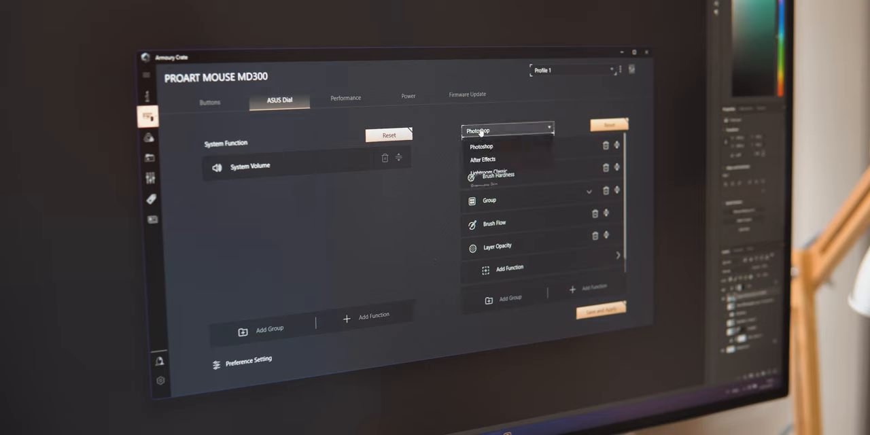
left_click(506, 131)
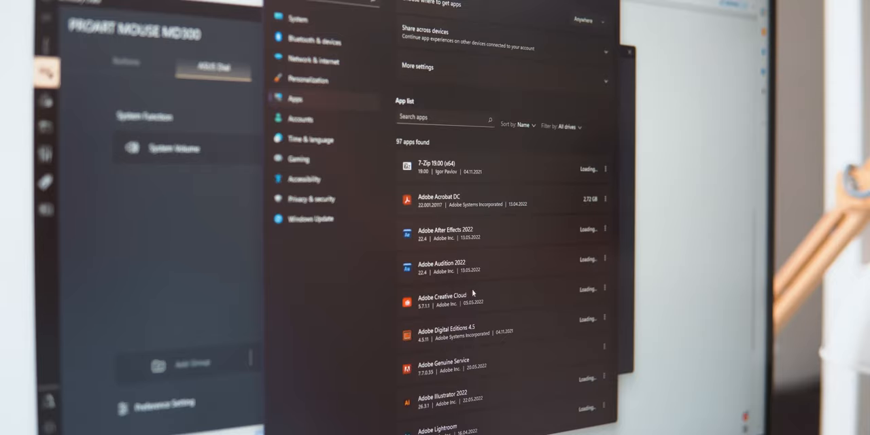
Scroll the installed-apps list to the Armoury Crate, ASUS Framework Service and AURA entries.
scroll("down", 3)
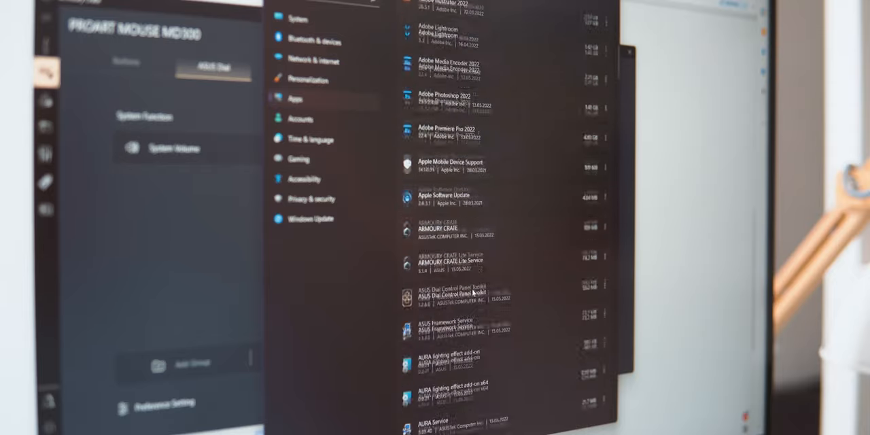
scroll("down", 3)
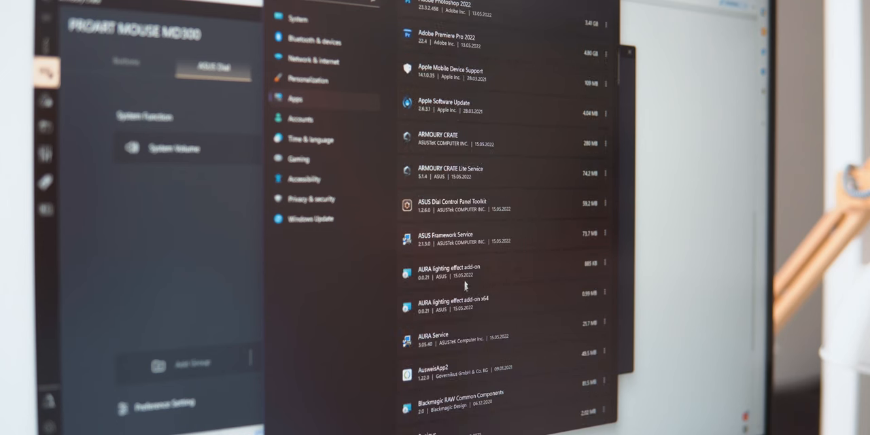
mouse_move(462, 345)
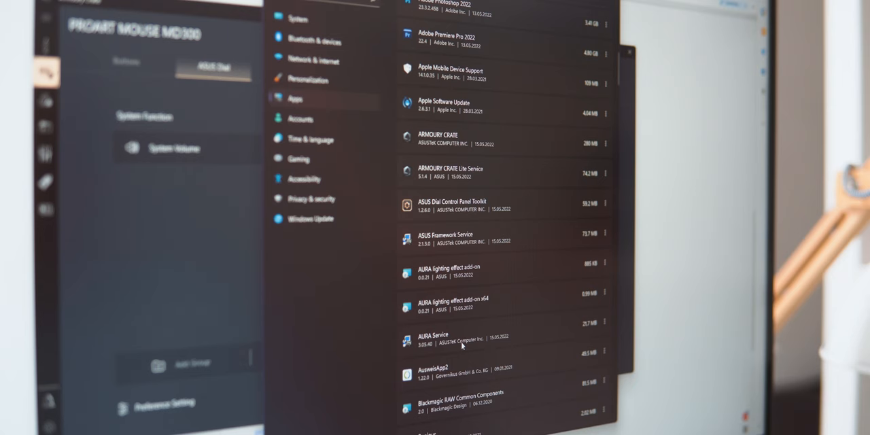